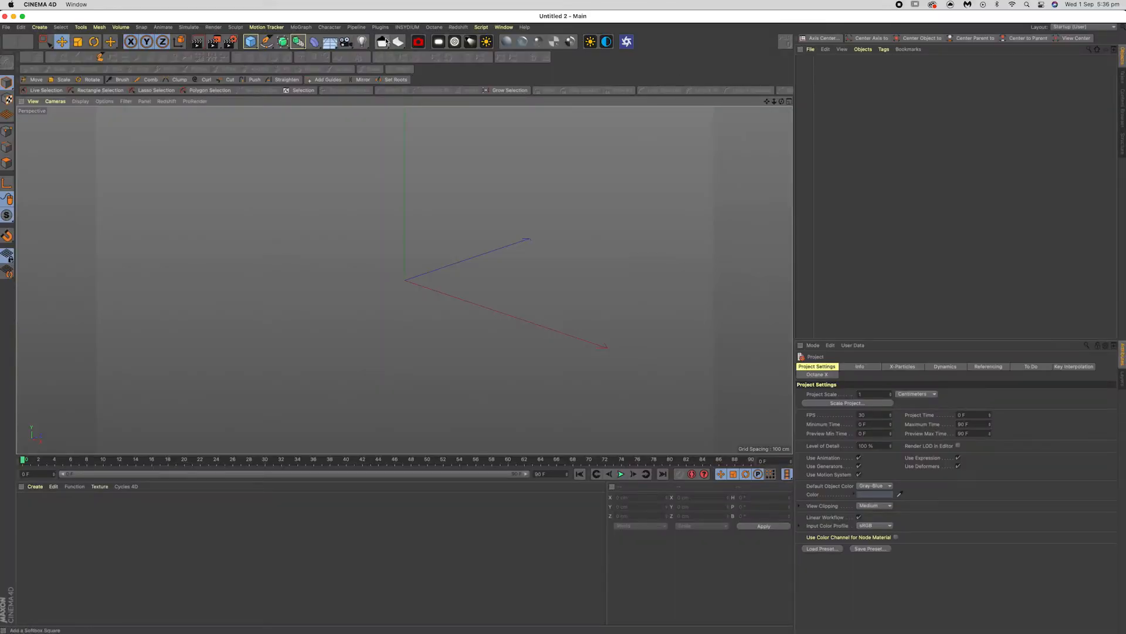
Add a Reaper 2.07 rope object from the Plugins menu
{"action": "left_click", "coordinate": [380, 27]}
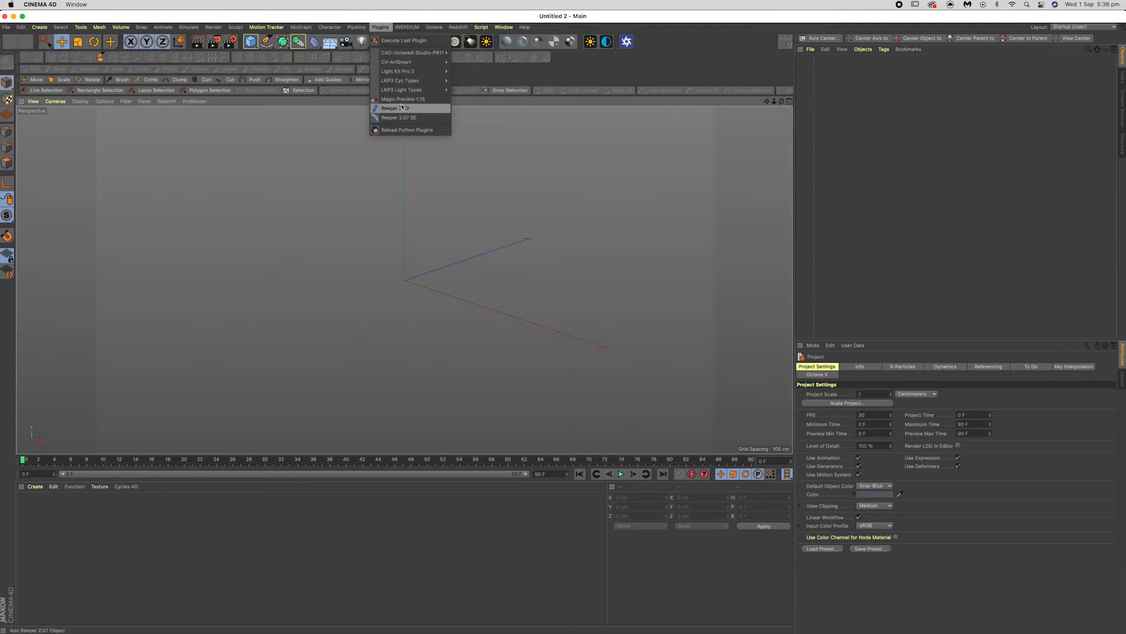
{"action": "mouse_move", "coordinate": [399, 118]}
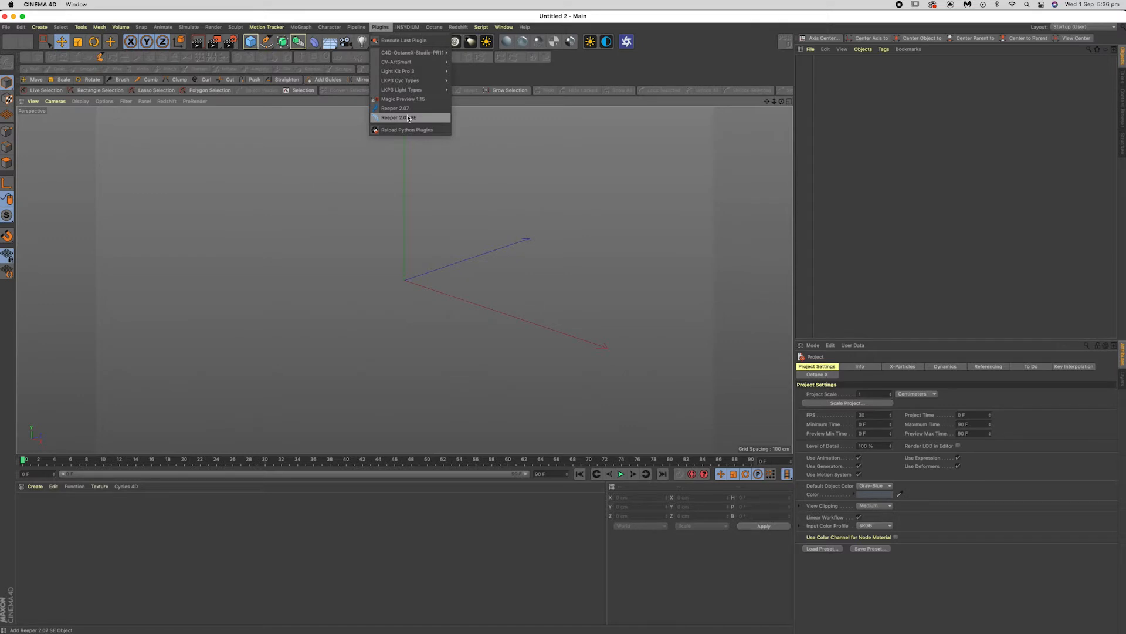
{"action": "mouse_move", "coordinate": [394, 107]}
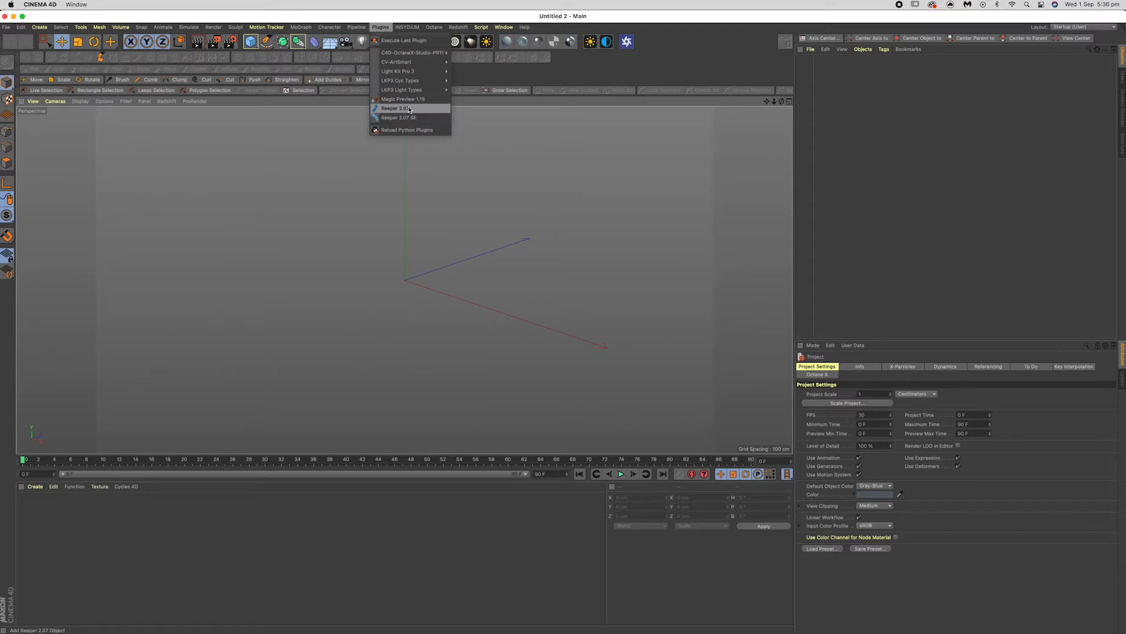
{"action": "left_click", "coordinate": [395, 108]}
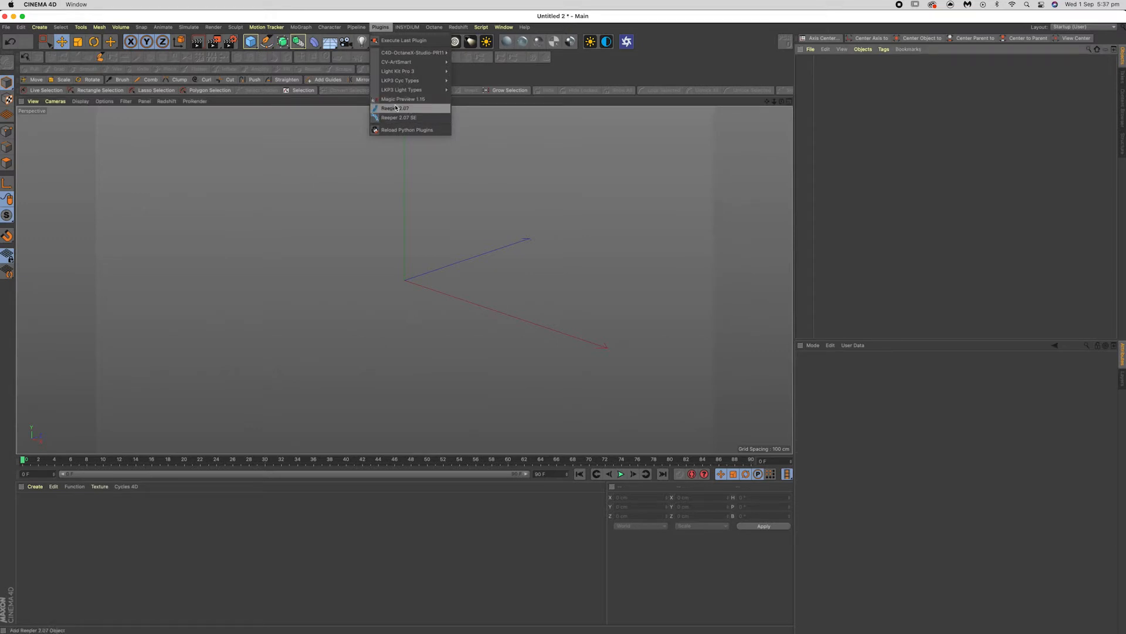
Add a Helix spline and nest it under Reaper 2.07 in the Object Manager
{"action": "left_click", "coordinate": [396, 108]}
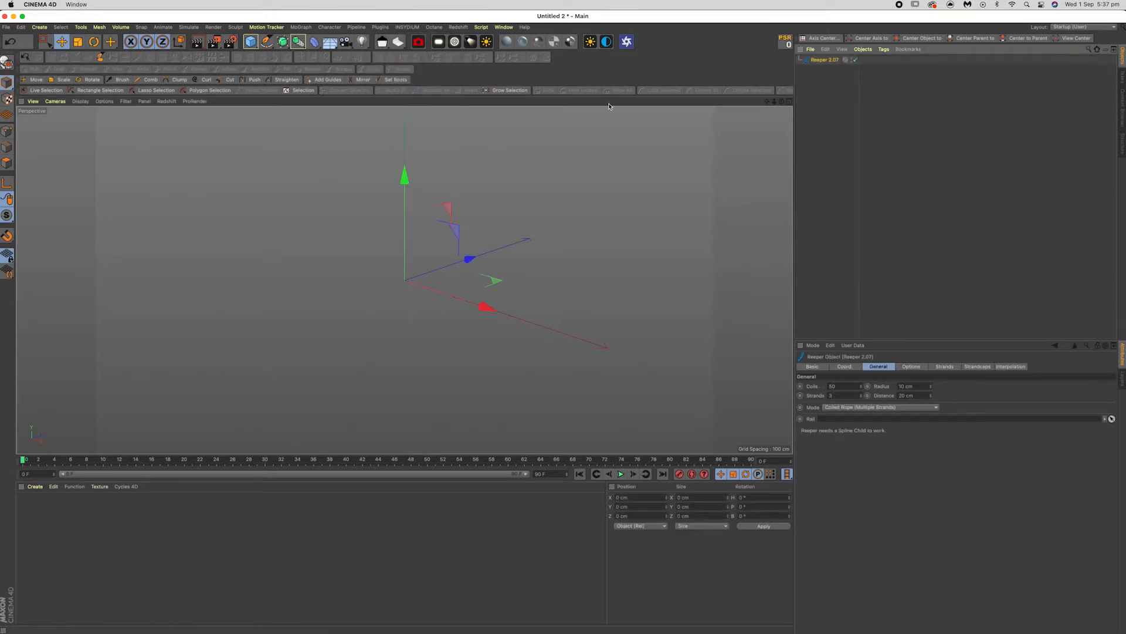
{"action": "left_click", "coordinate": [266, 41]}
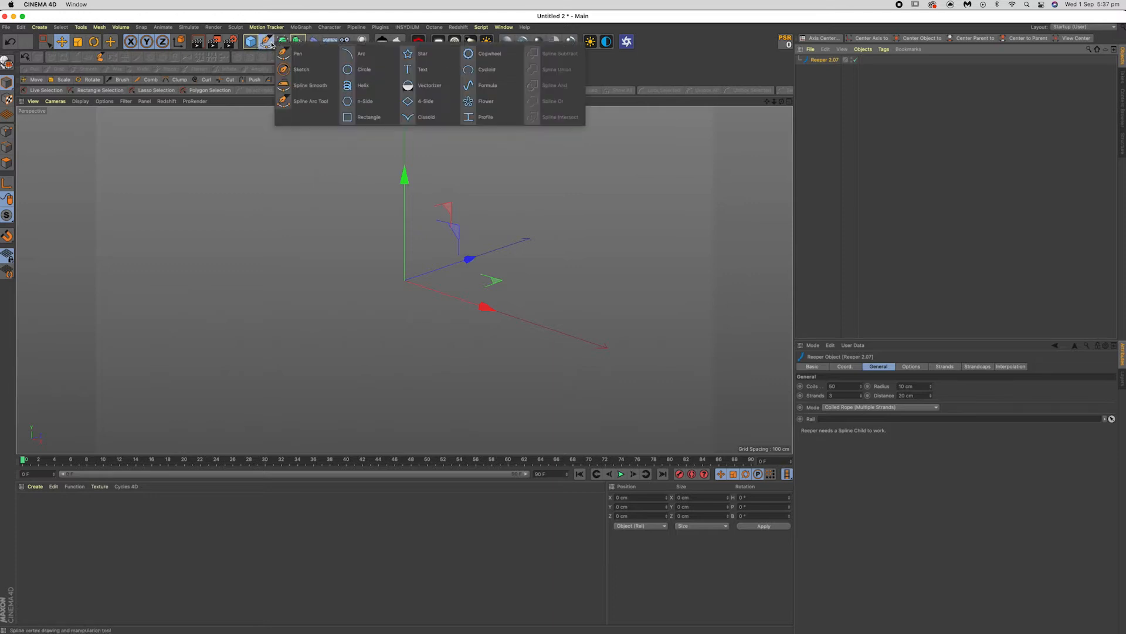
{"action": "mouse_move", "coordinate": [361, 54]}
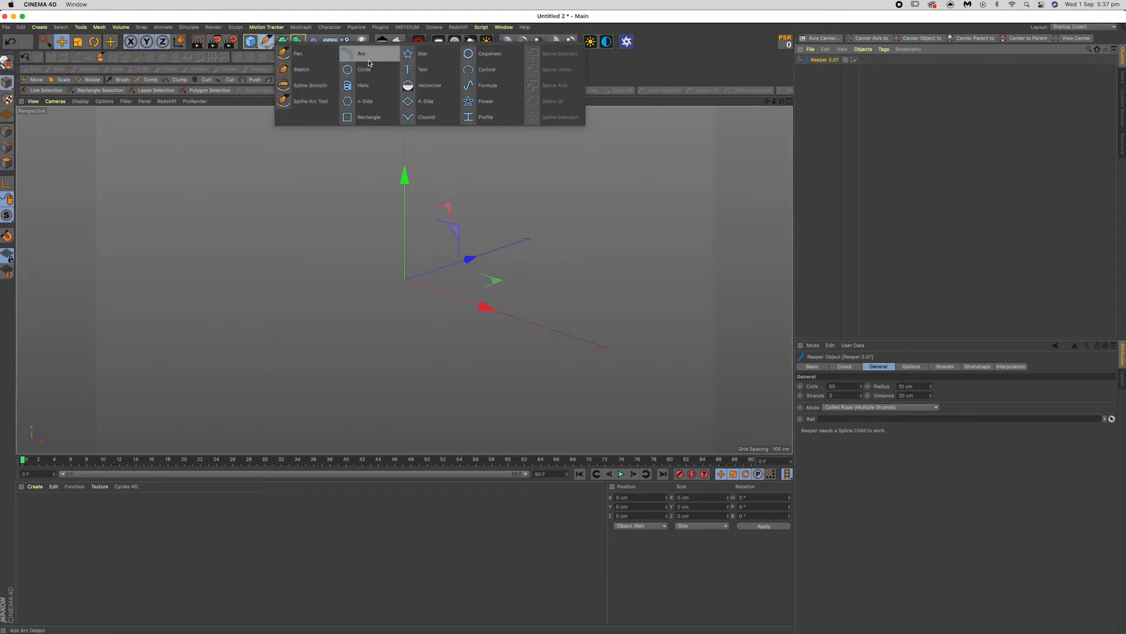
{"action": "left_click", "coordinate": [363, 85]}
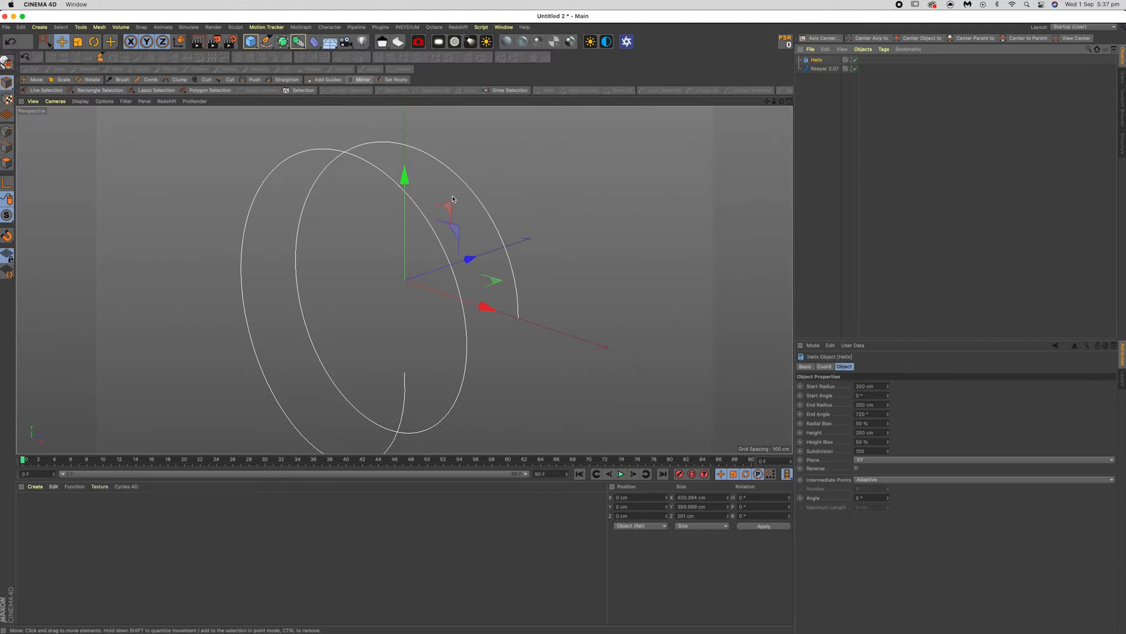
{"action": "left_click_drag", "start_coordinate": [453, 199], "coordinate": [433, 243]}
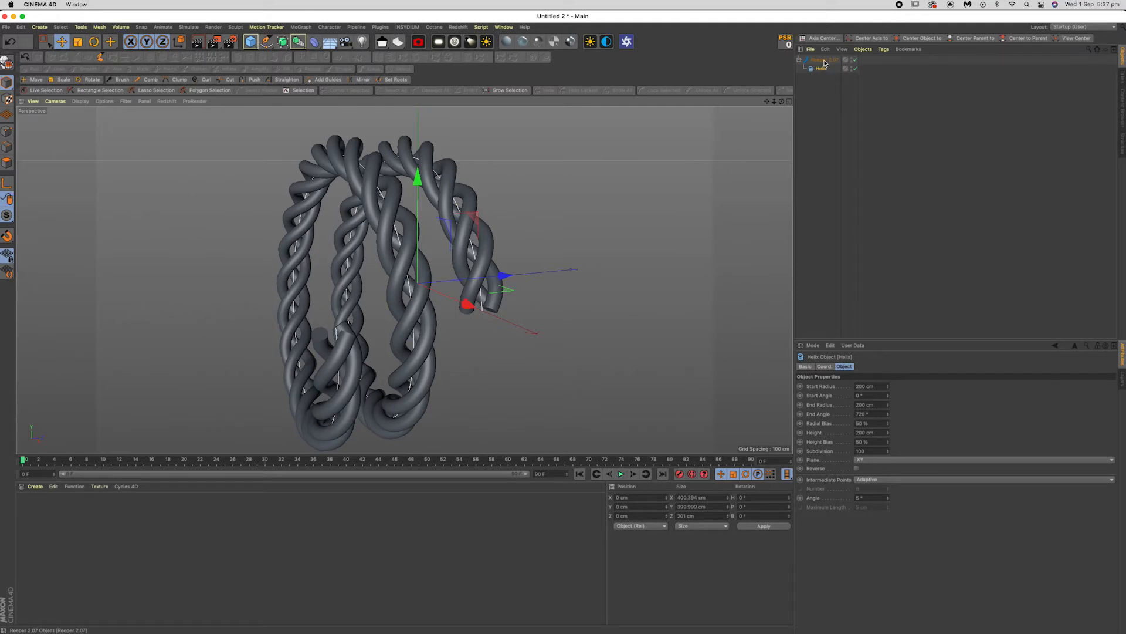
Select Reaper 2.07 to adjust its helix and rope parameters for a longer wavy coil
{"action": "left_click", "coordinate": [824, 59]}
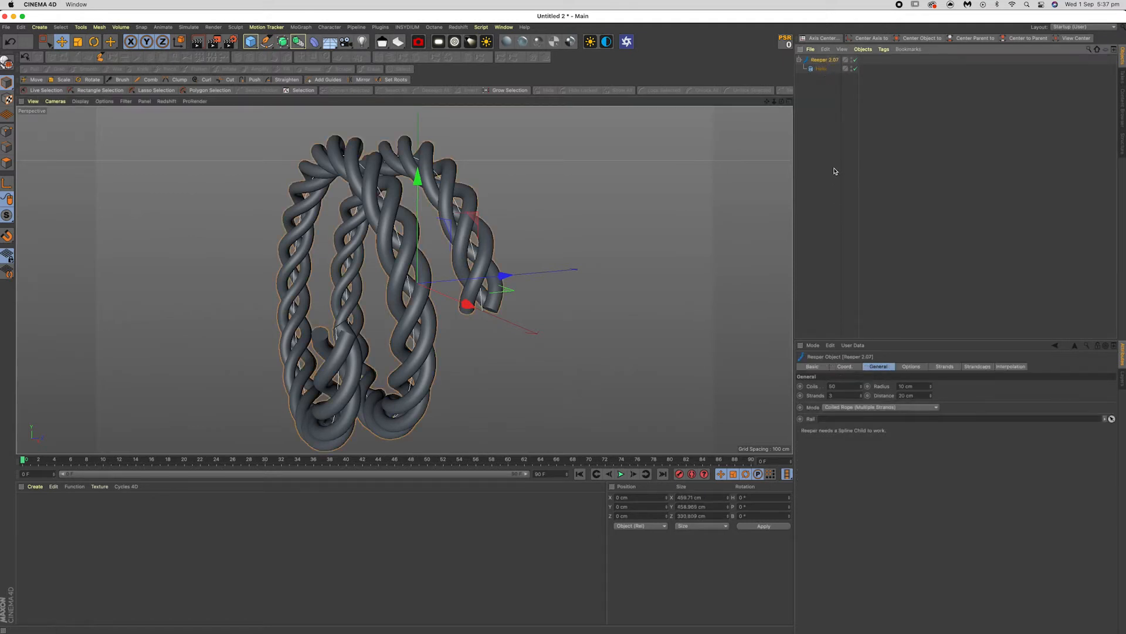
{"action": "left_click", "coordinate": [822, 68]}
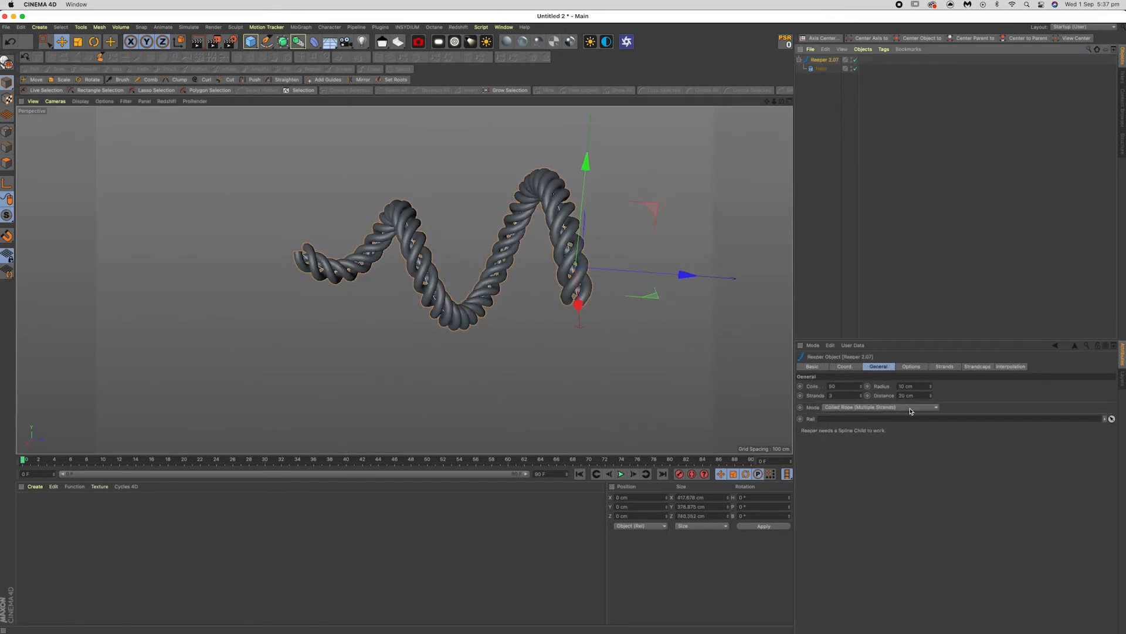
Try the three-strand and five-strand Lissajous Braid rope modes
{"action": "left_click", "coordinate": [881, 406]}
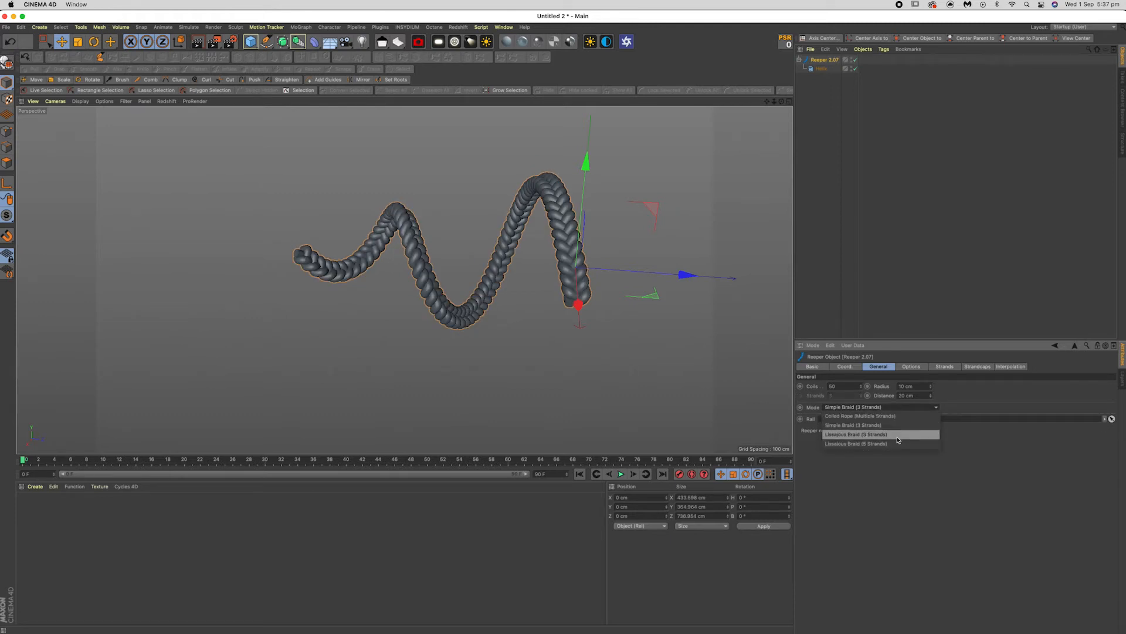
{"action": "left_click", "coordinate": [857, 435]}
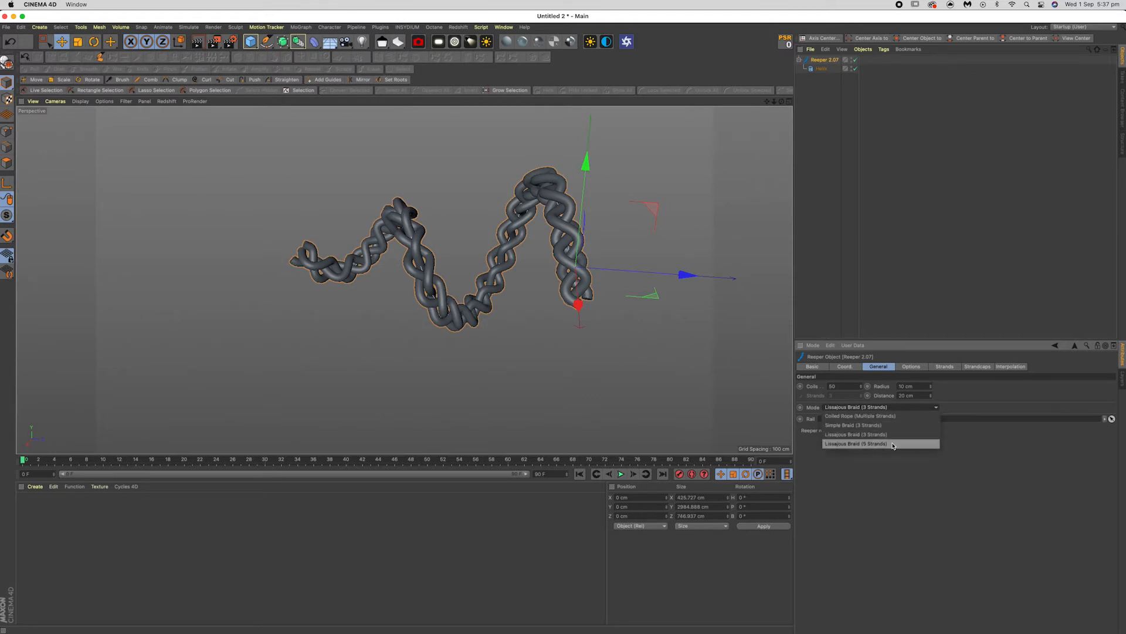
{"action": "left_click", "coordinate": [861, 415]}
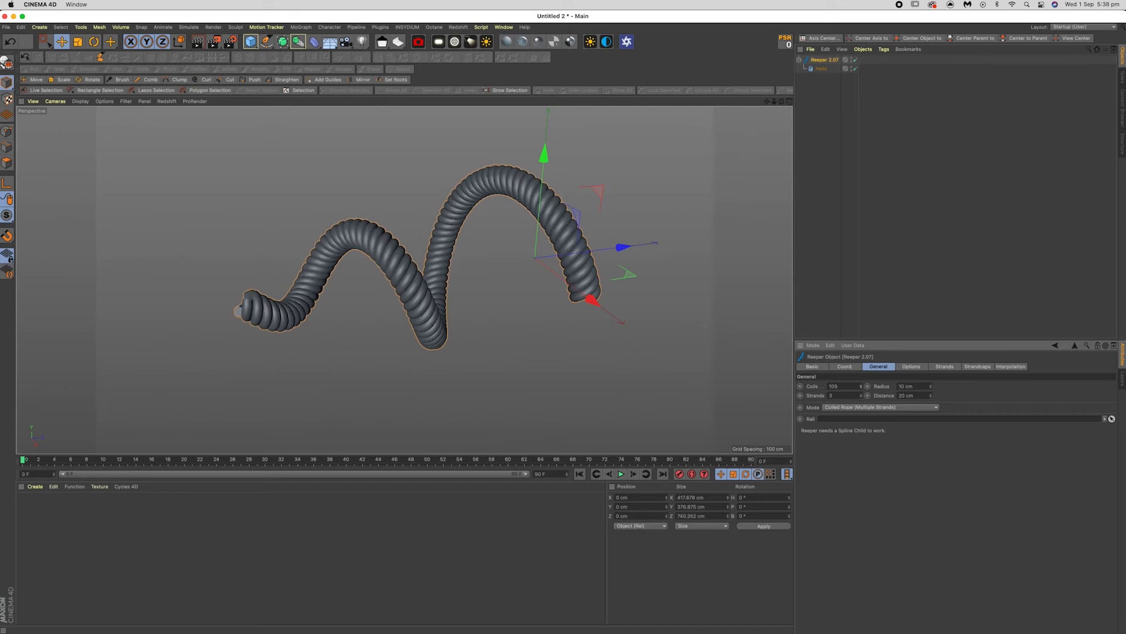
{"action": "left_click", "coordinate": [862, 387]}
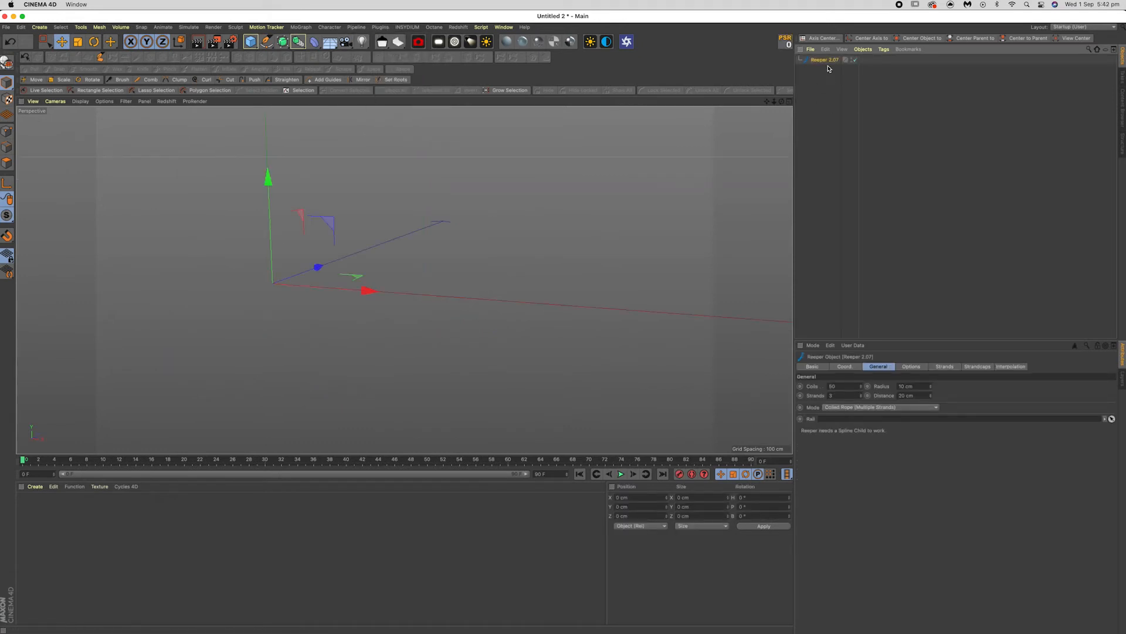
Add a Reaper 2.07 SE coil object from the Plugins menu
{"action": "left_click", "coordinate": [380, 28]}
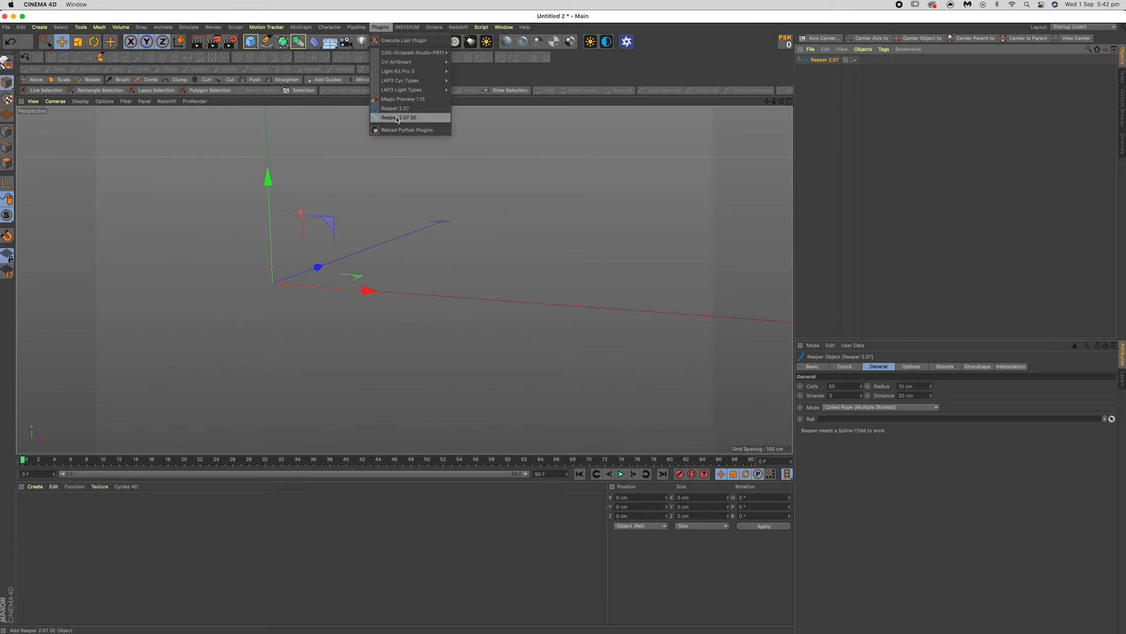
{"action": "left_click", "coordinate": [398, 118]}
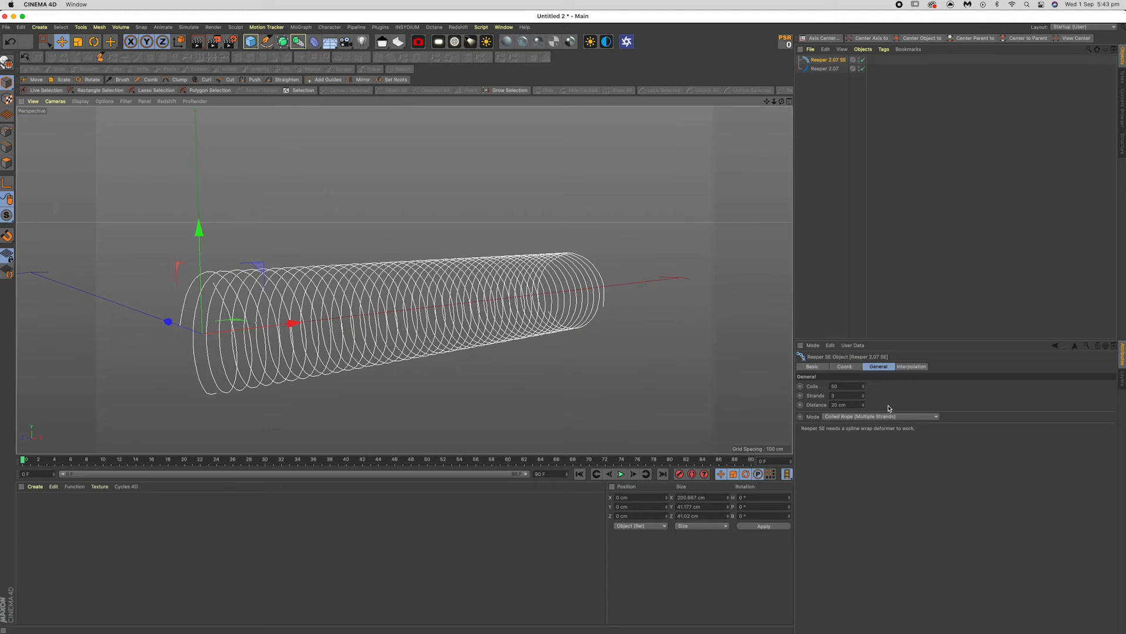
{"action": "mouse_move", "coordinate": [748, 314]}
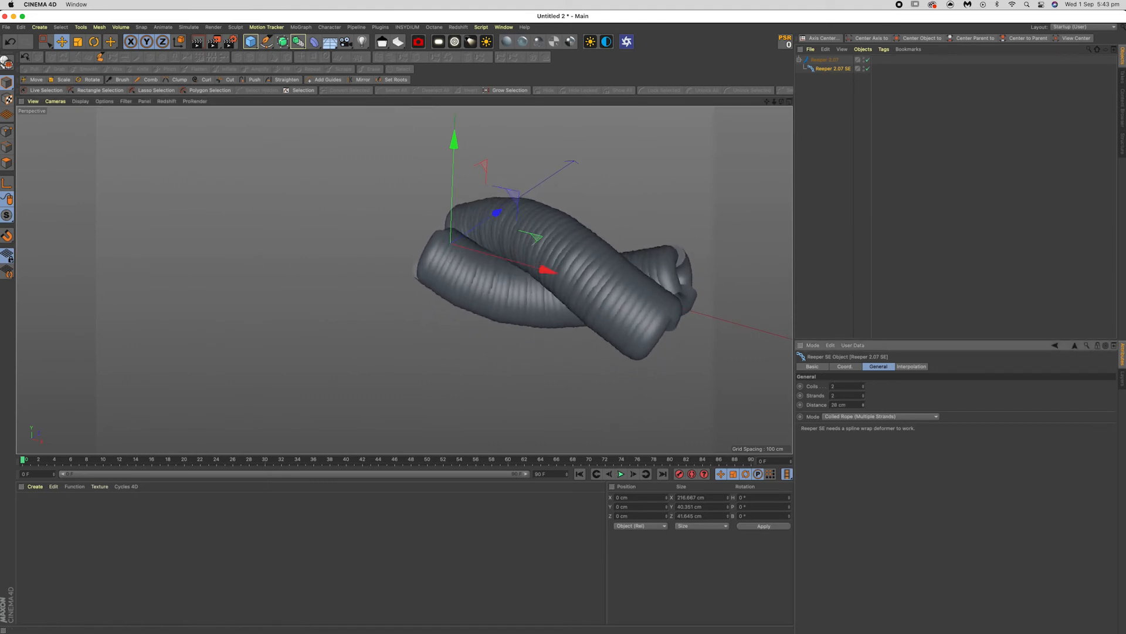
Select a Reaper object in the Object Manager to tweak Reaper SE and Reaper settings
{"action": "left_click", "coordinate": [826, 59]}
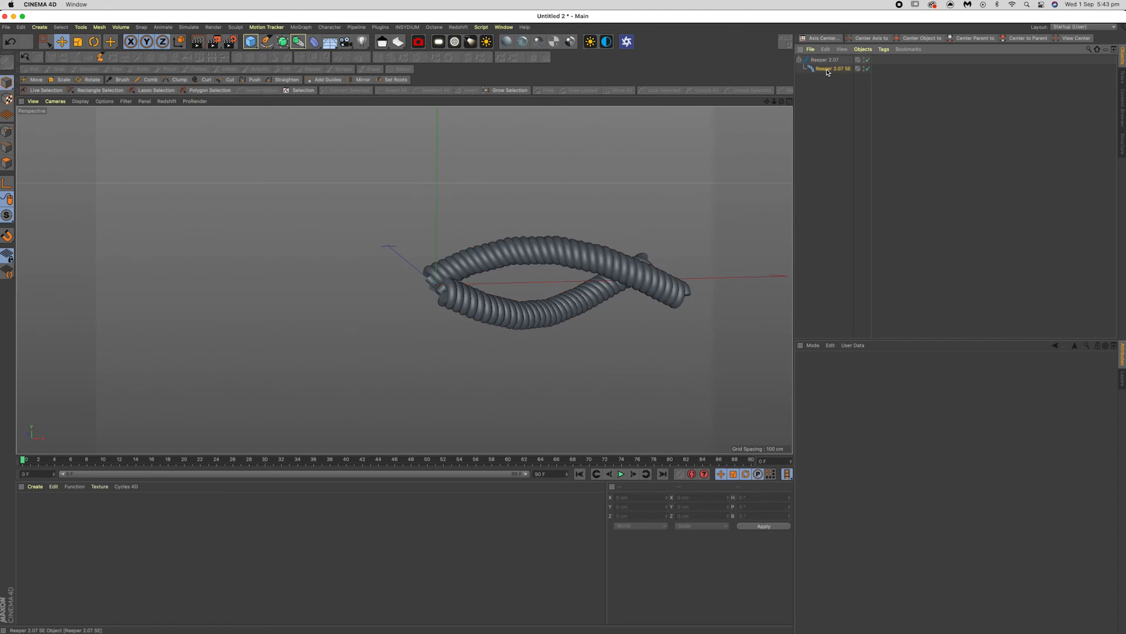
Tune Reaper 2.07 SE (Coils 8, Distance 13 cm) and Reaper 2.07 (Coils 40, Radius 4 cm, Distance 6 cm)
{"action": "left_click", "coordinate": [834, 68]}
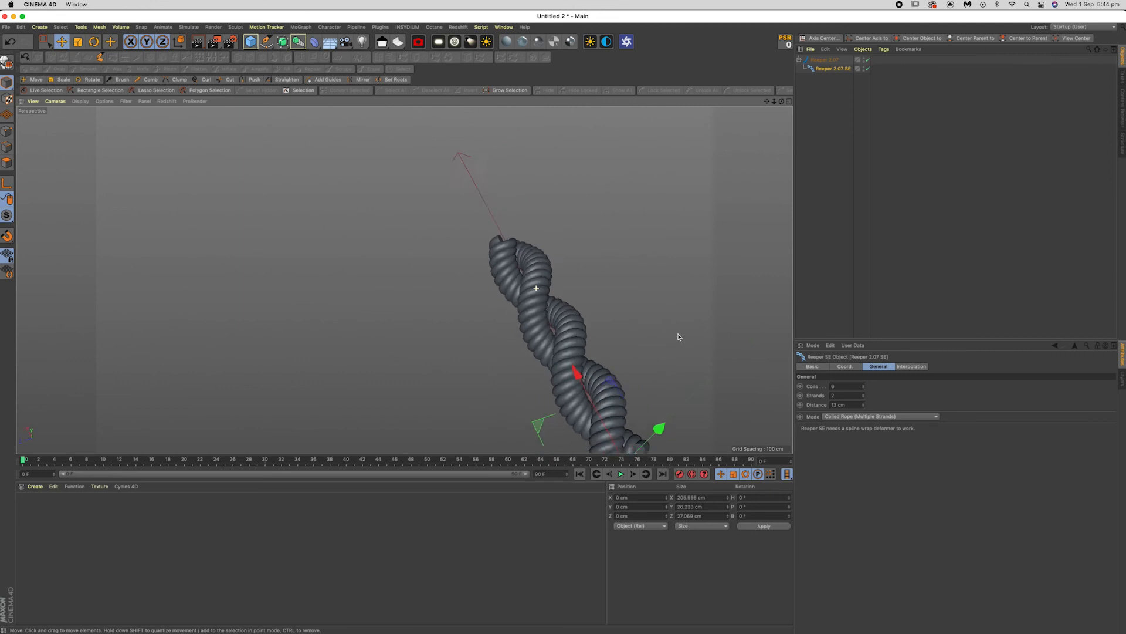
{"action": "left_click", "coordinate": [824, 60]}
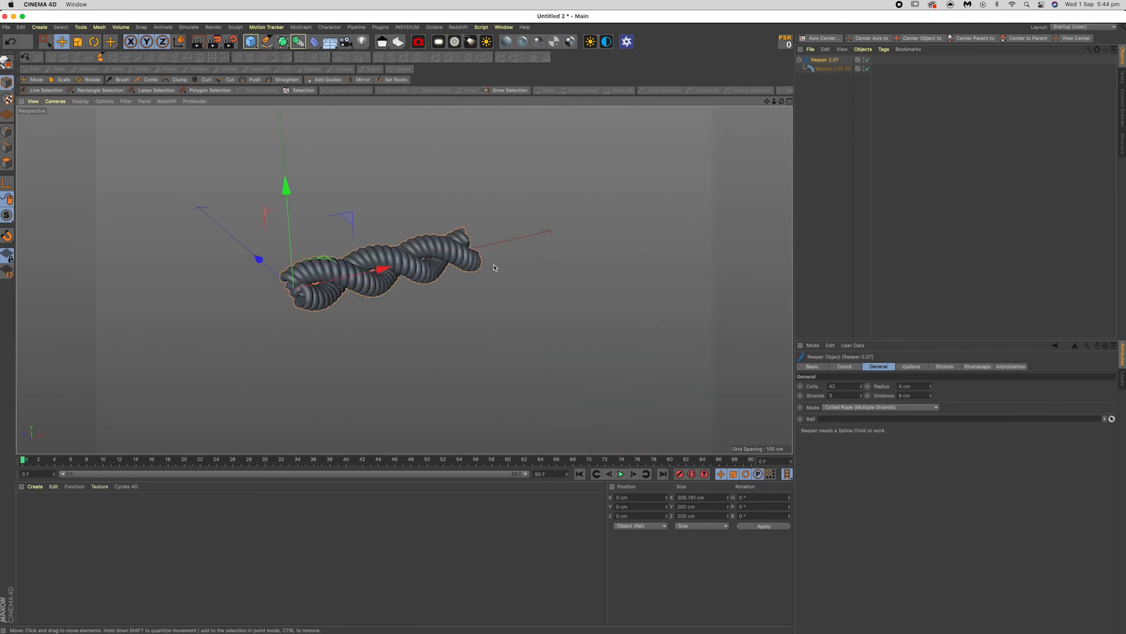